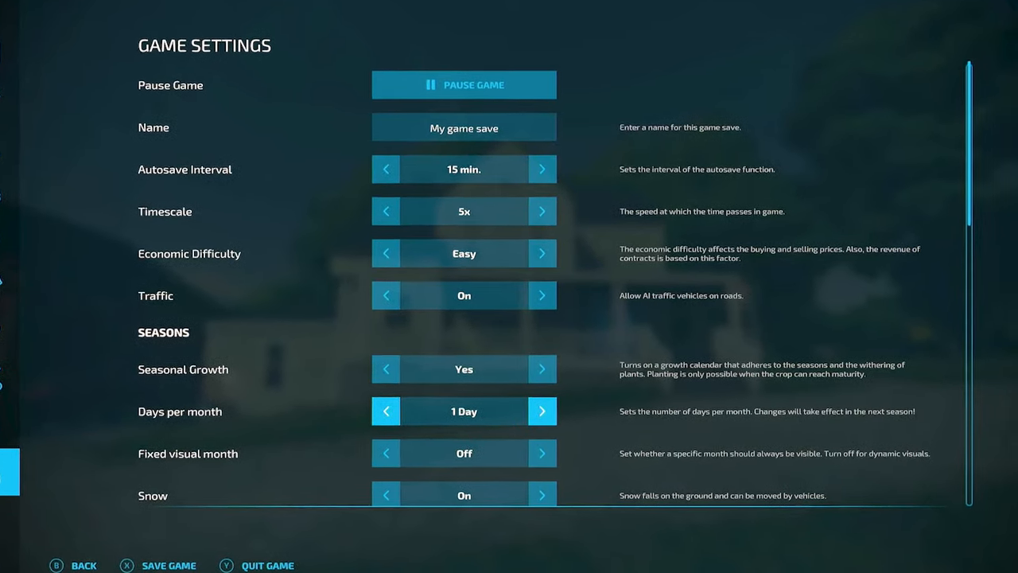
Step Days per month up to 28 then back down through 24, 16, 10, 4 to 1 Day.
click(541, 411)
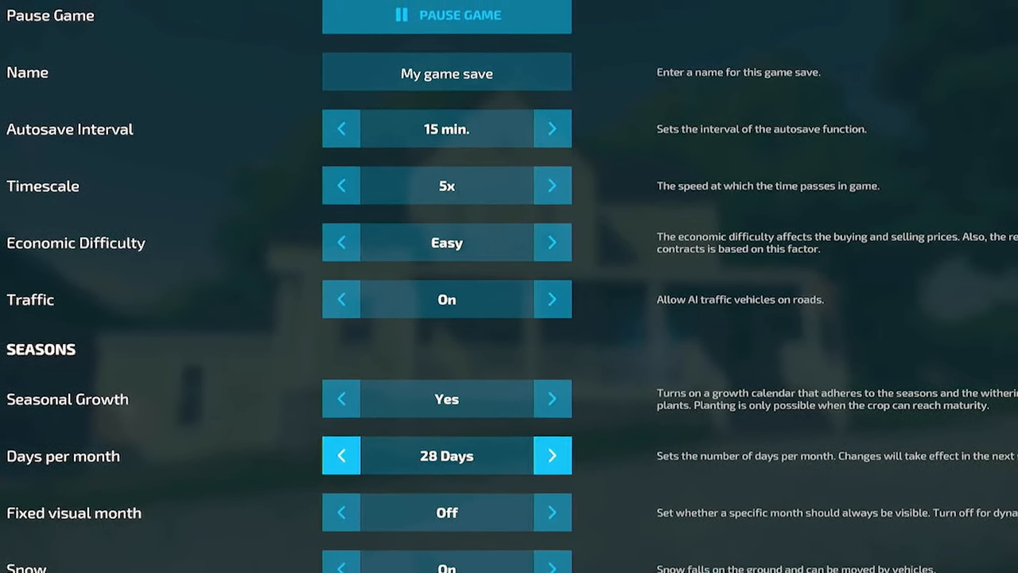
click(340, 455)
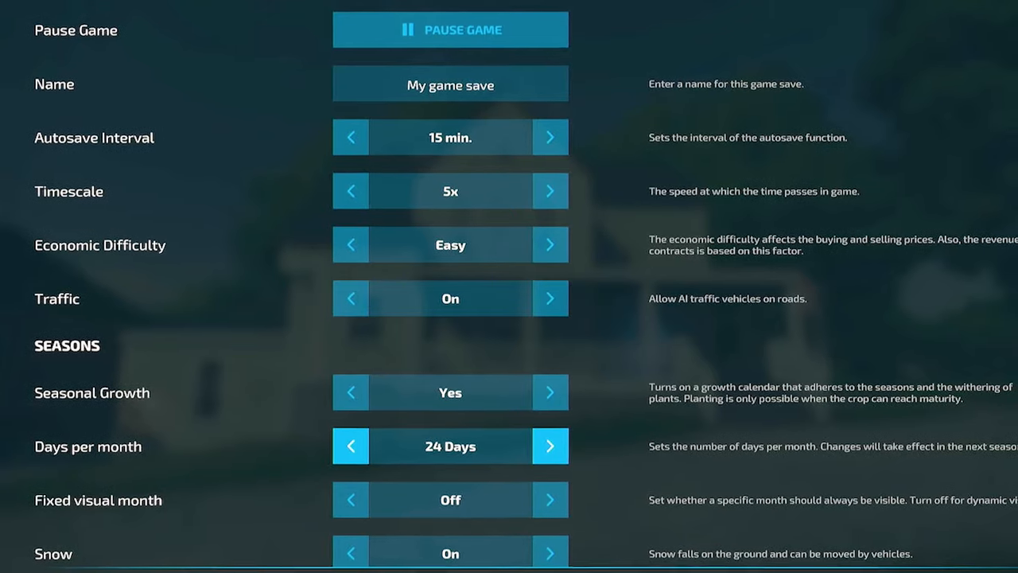
click(350, 445)
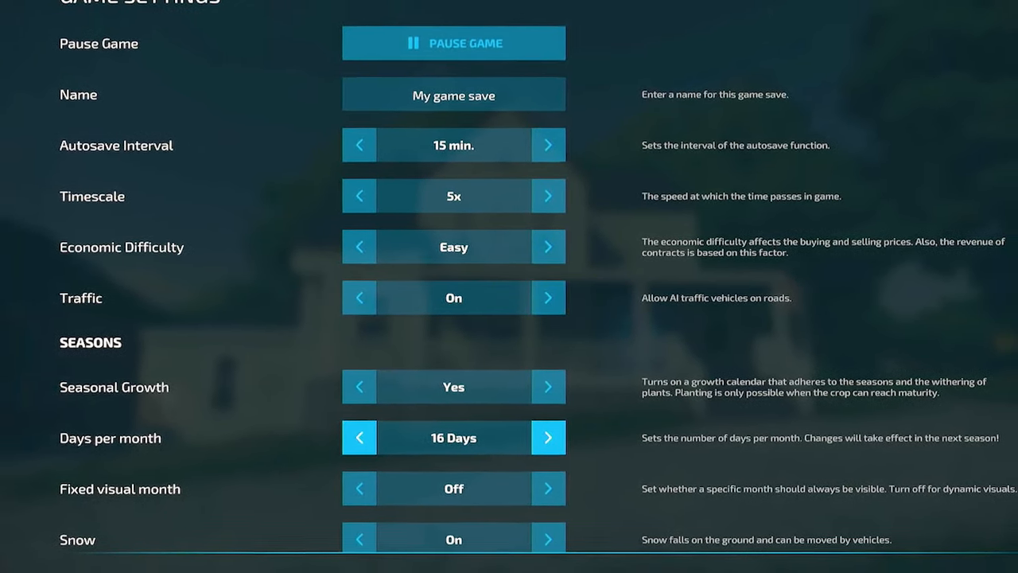
click(359, 438)
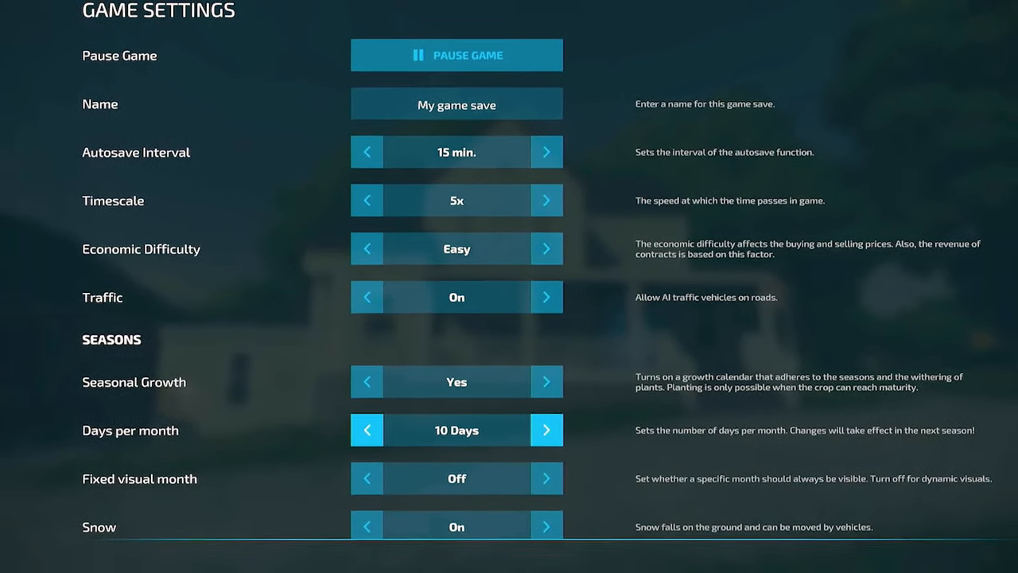
click(366, 430)
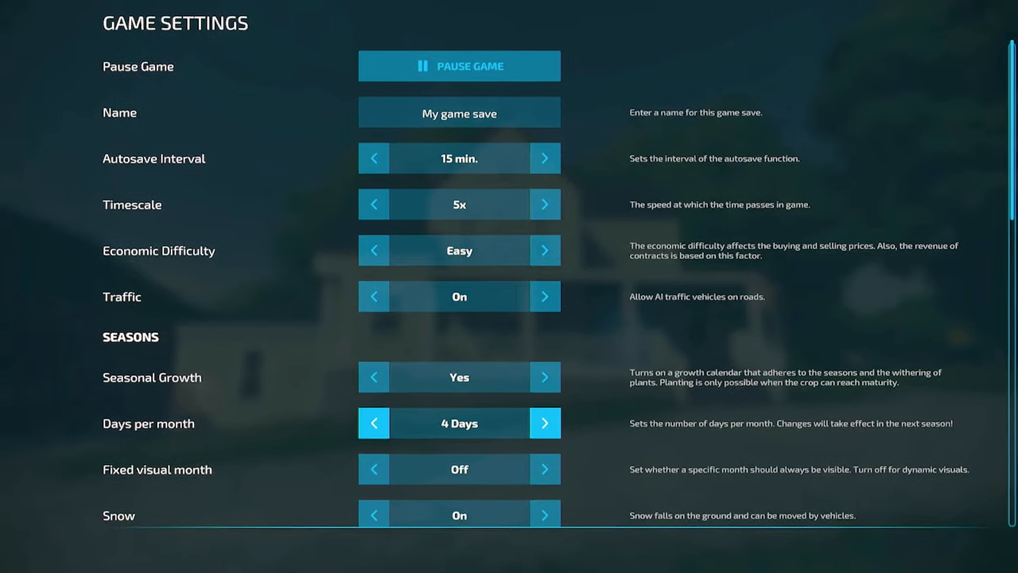
click(372, 424)
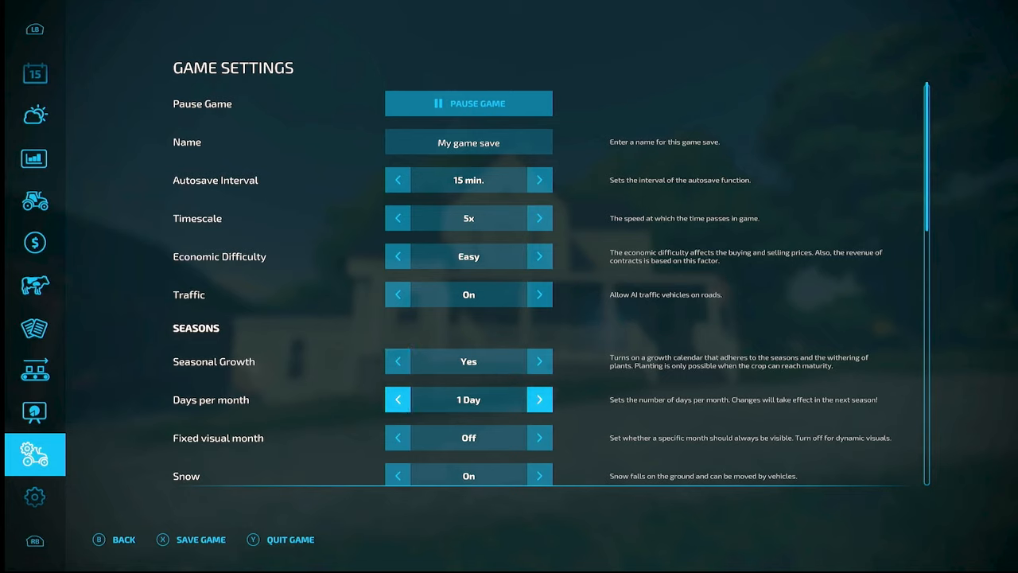
Turn Seasonal Growth to No and cycle the fixed visual month to December.
click(540, 437)
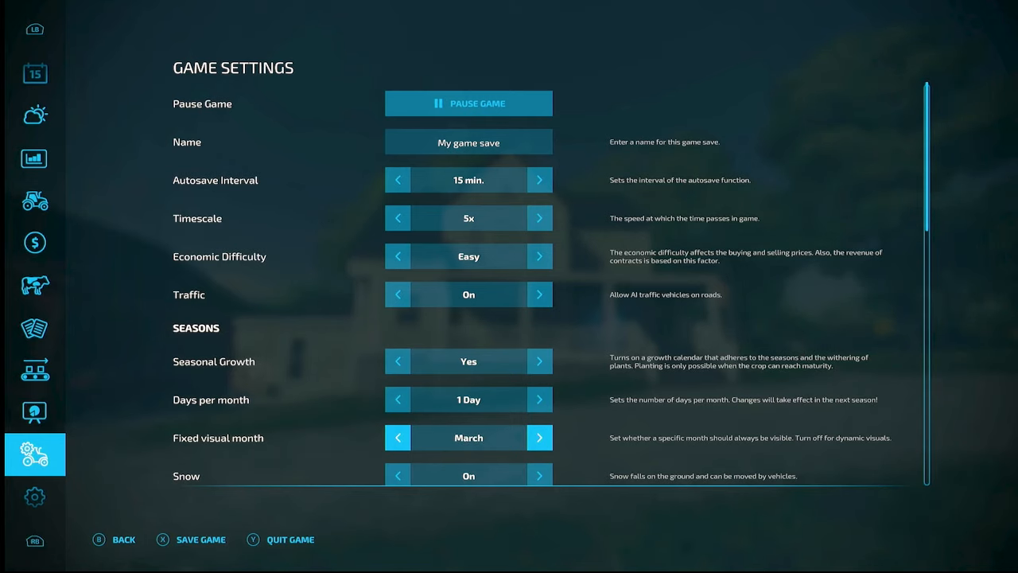
click(540, 438)
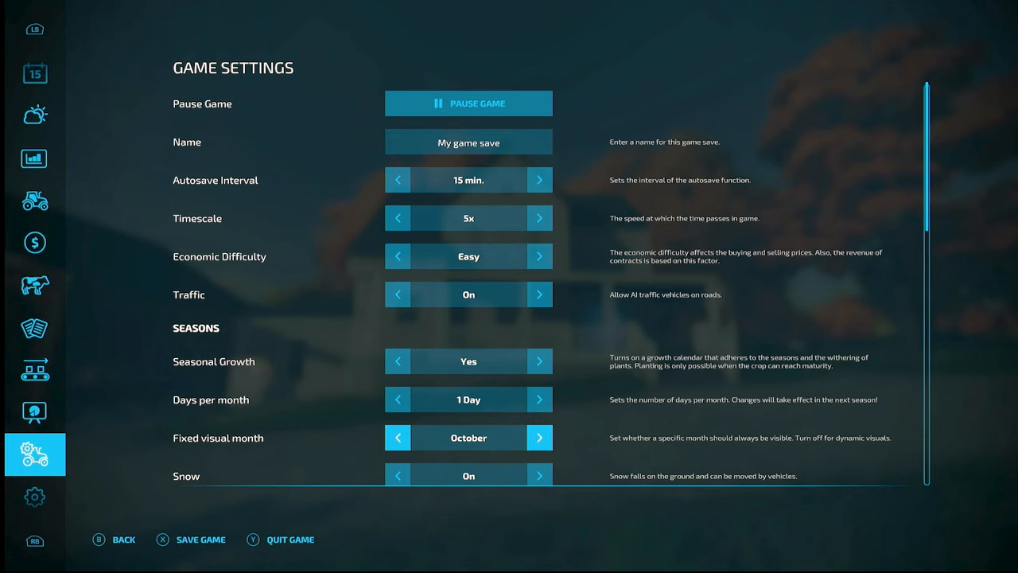
mouse_move(468, 361)
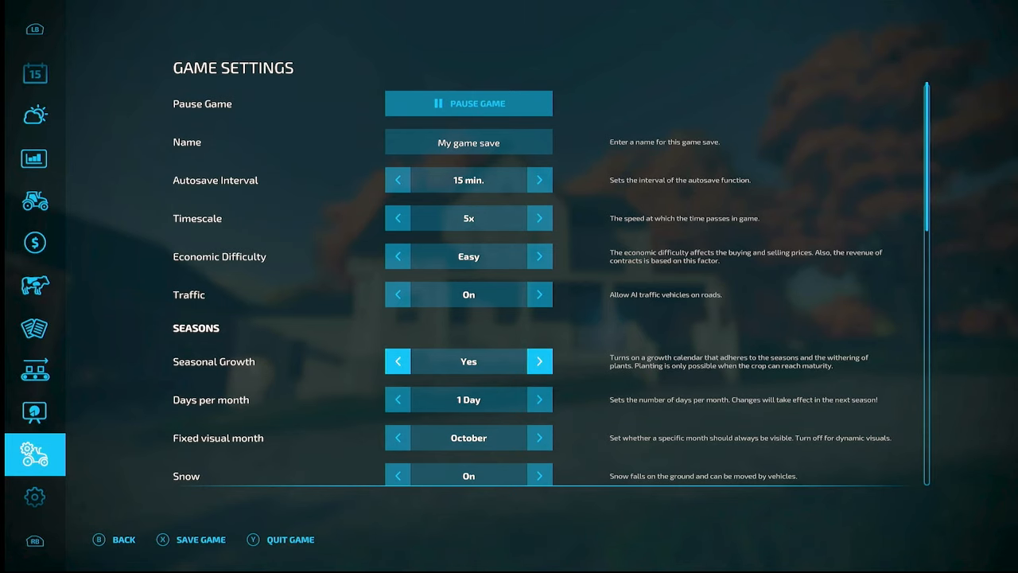
click(398, 361)
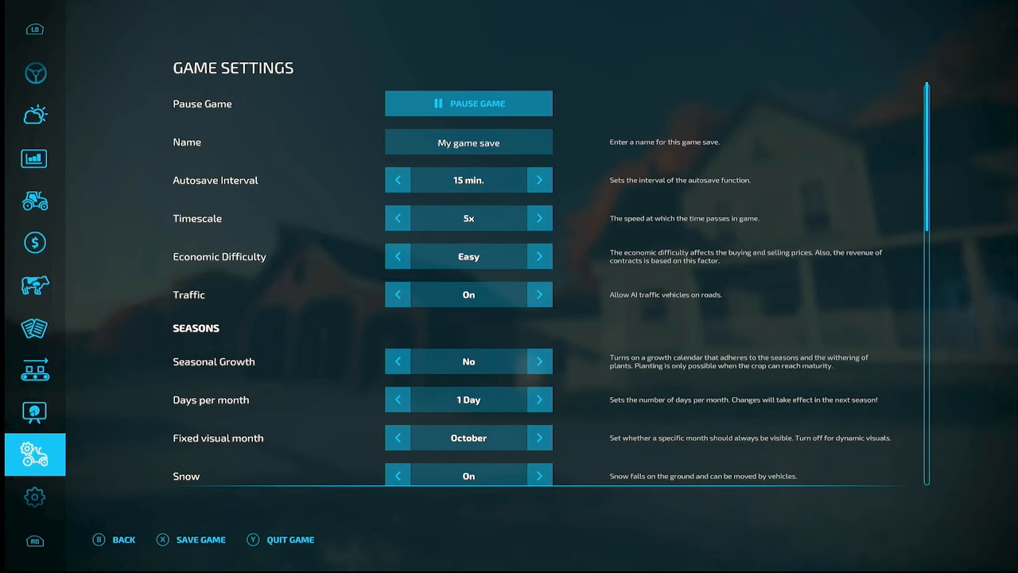
click(539, 438)
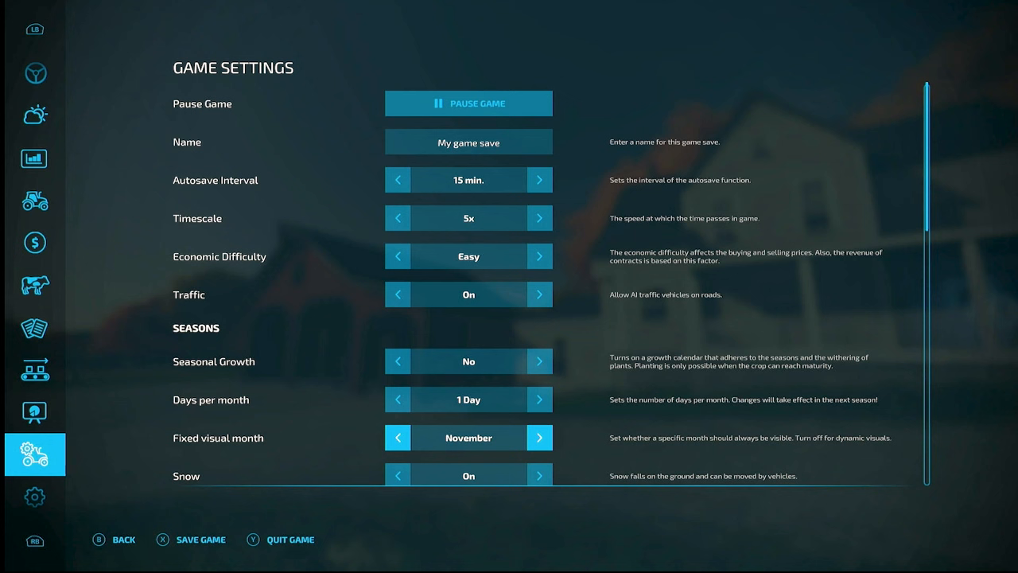
click(539, 438)
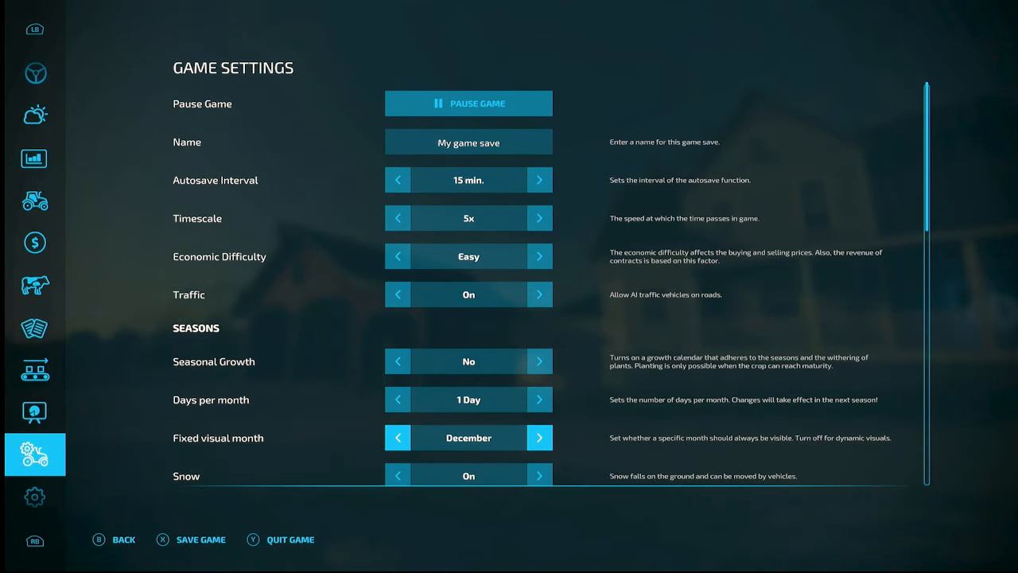
click(124, 539)
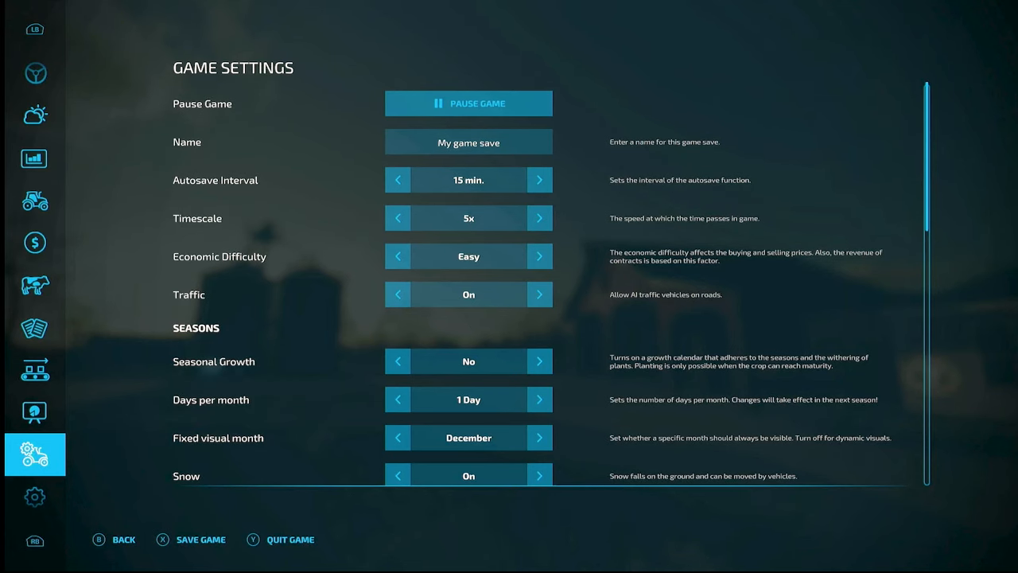
Set Seasonal Growth back to Yes via Paused and turn the fixed visual month off.
scroll(down, 3)
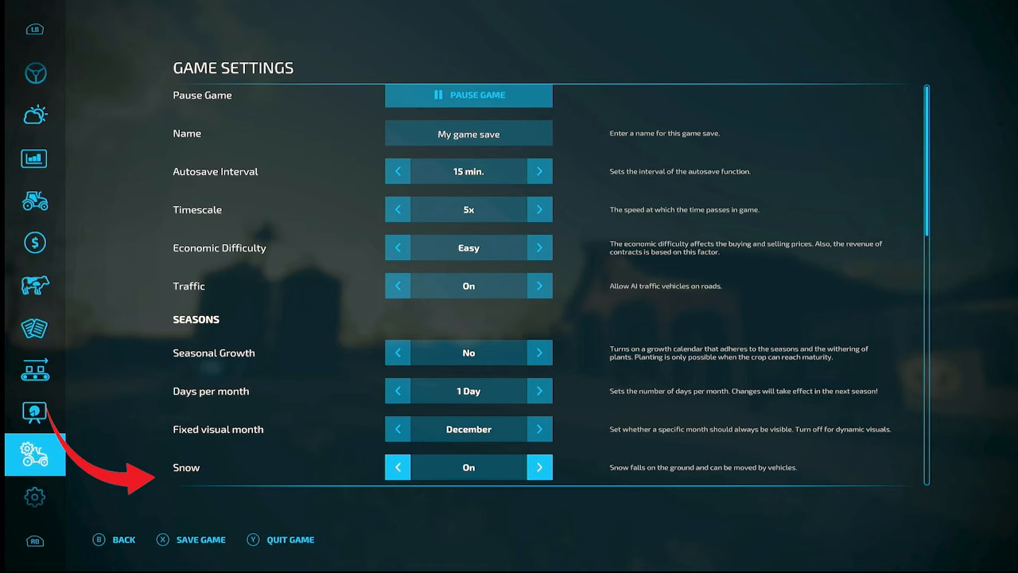
scroll(down, 3)
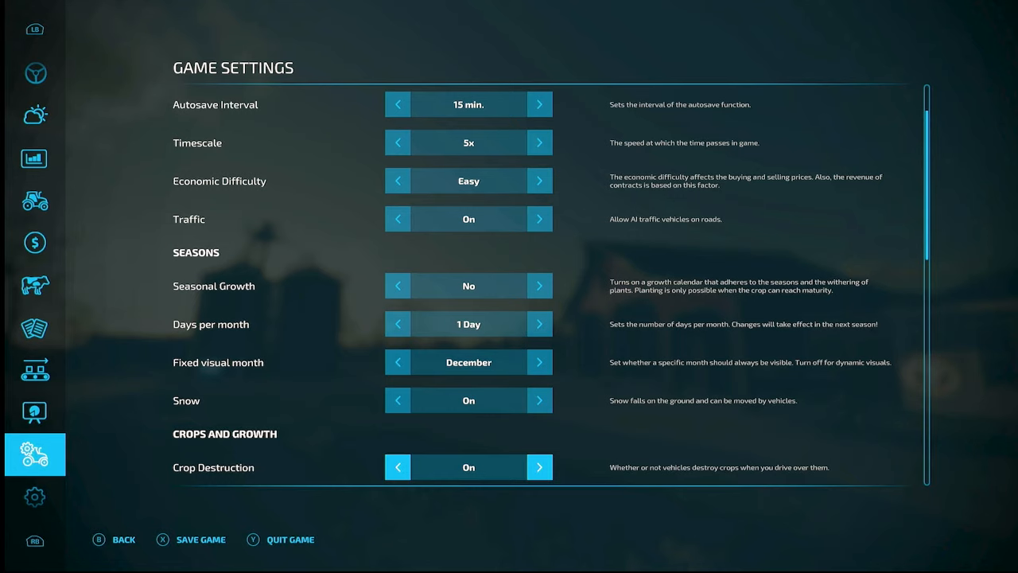
mouse_move(468, 286)
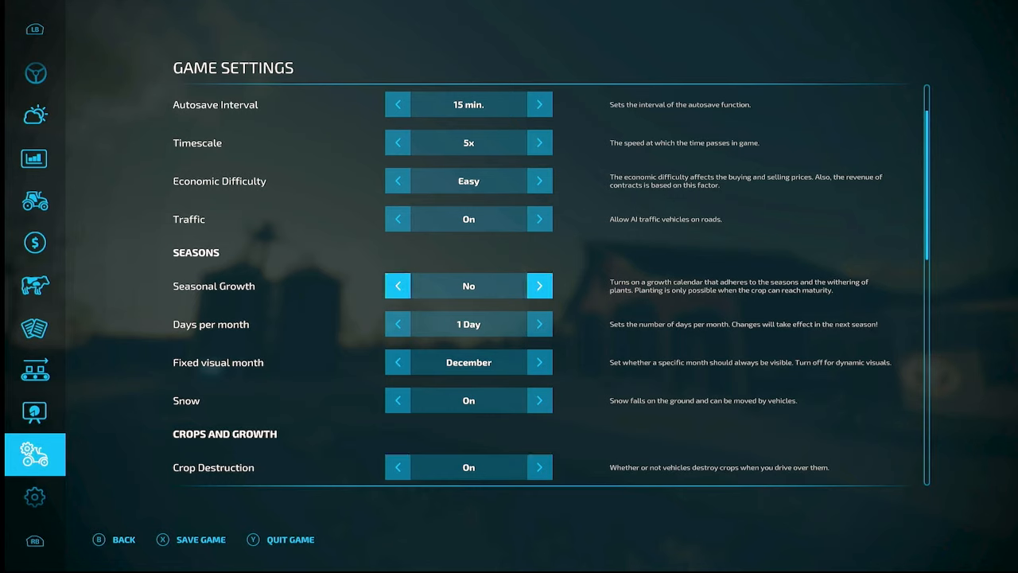
click(539, 286)
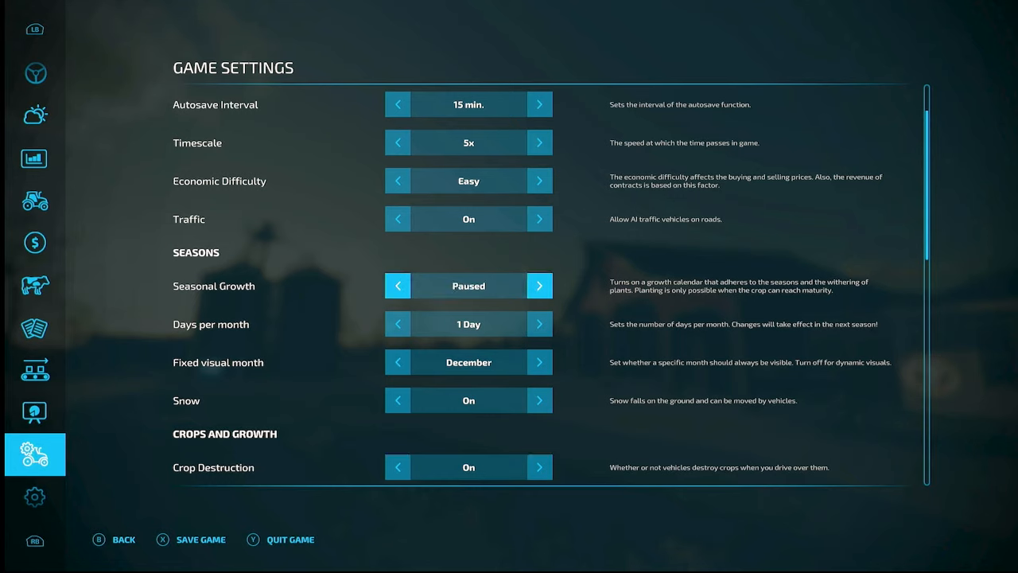
click(540, 286)
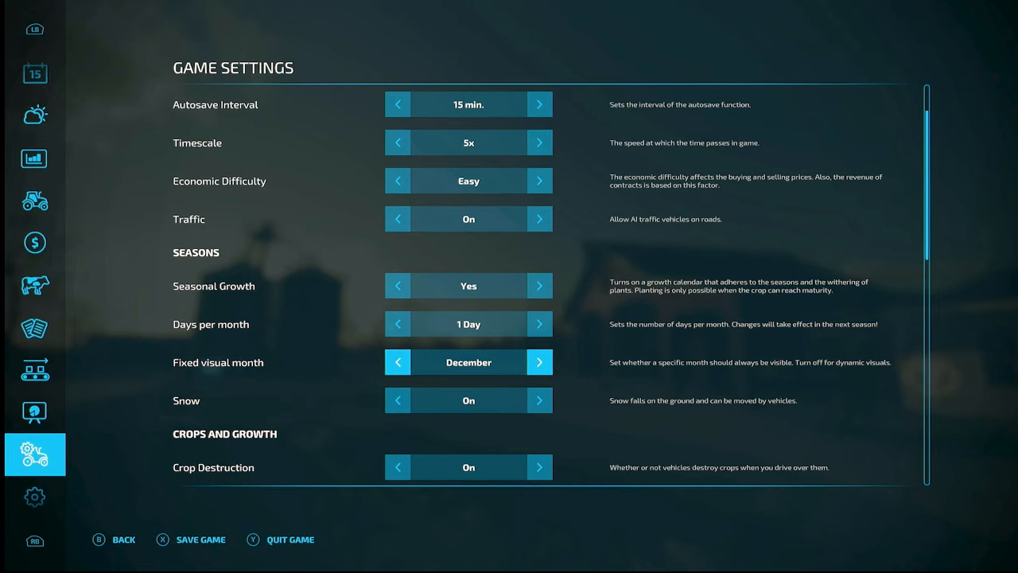
click(398, 363)
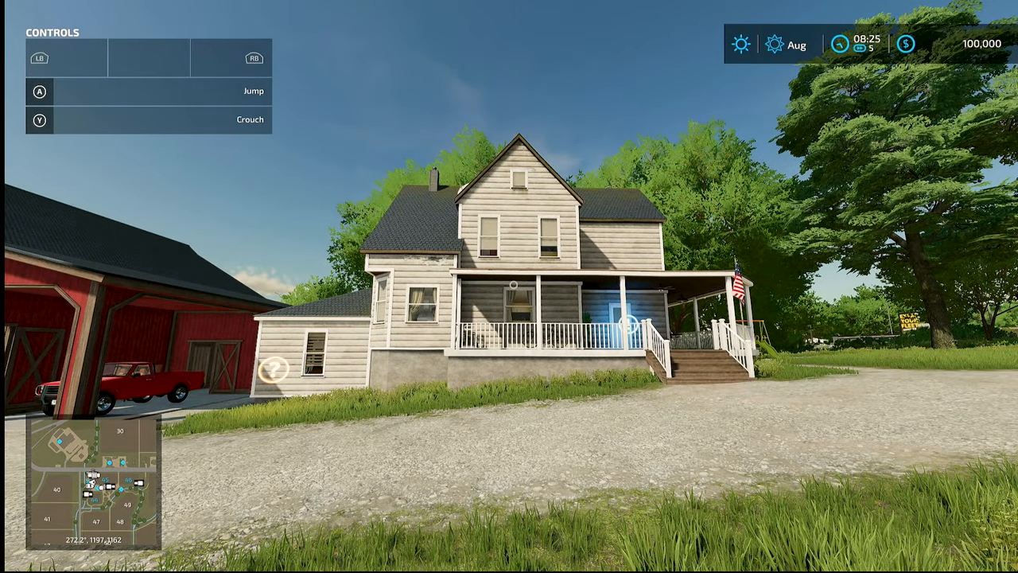
Return to Game Settings, view the Animals page, then move to the crop calendar.
click(35, 455)
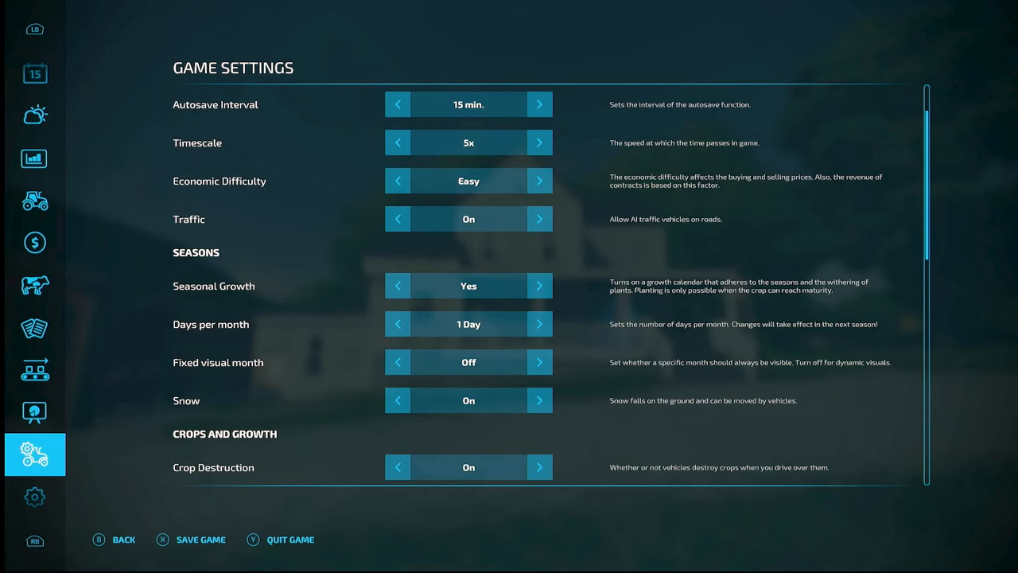
click(35, 286)
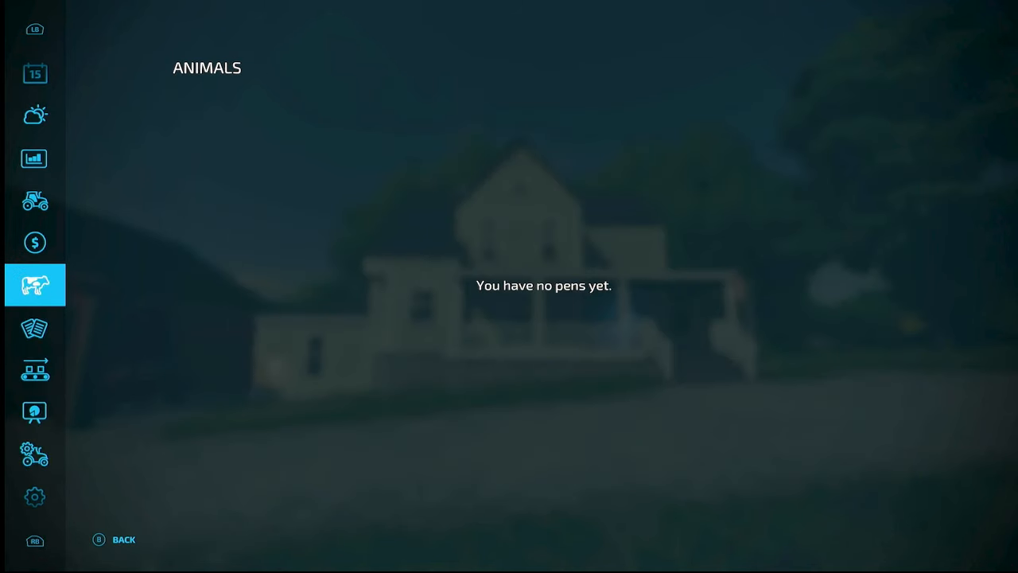
click(35, 115)
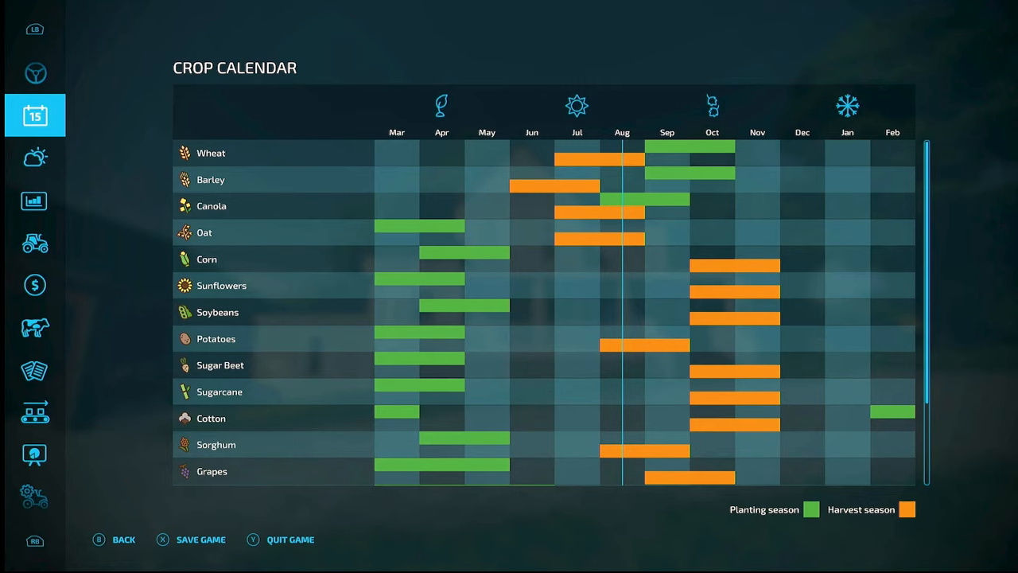
scroll(down, 3)
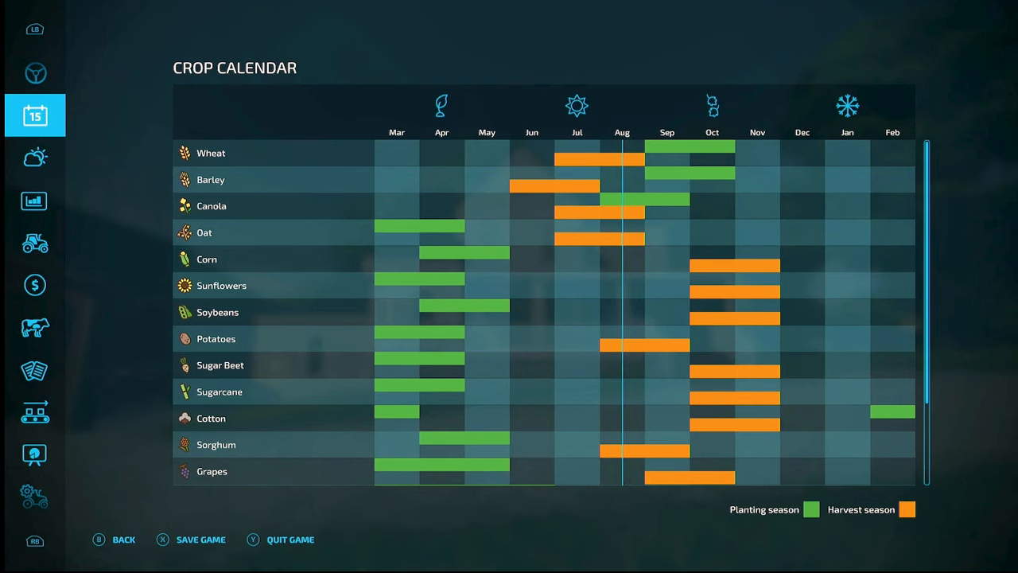
scroll(down, 3)
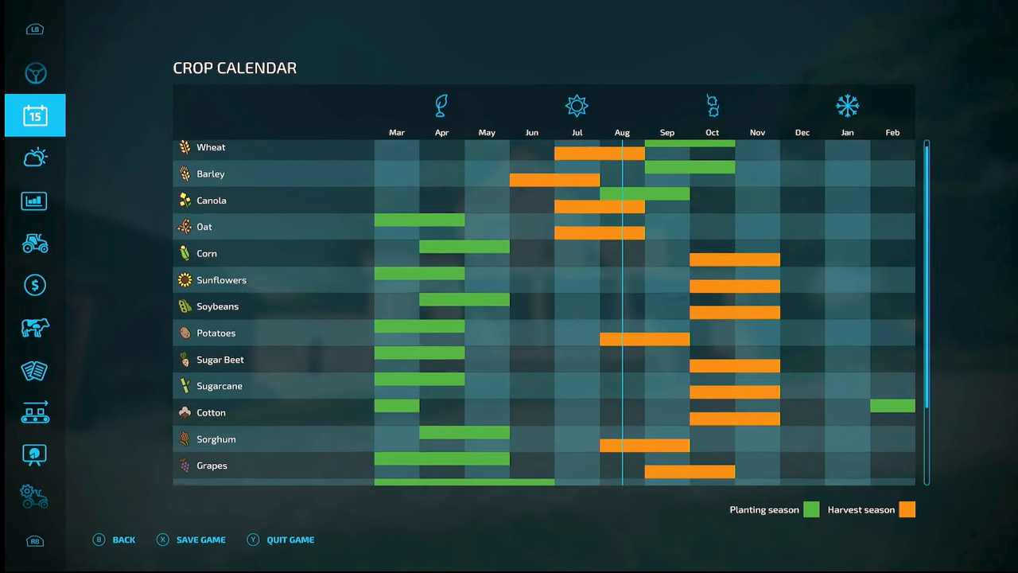
scroll(down, 3)
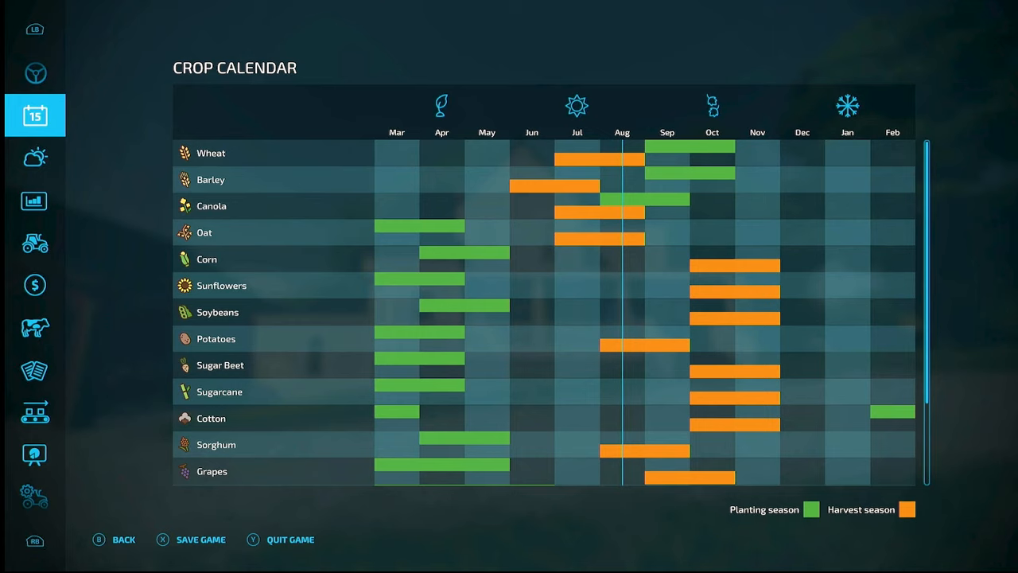
scroll(down, 3)
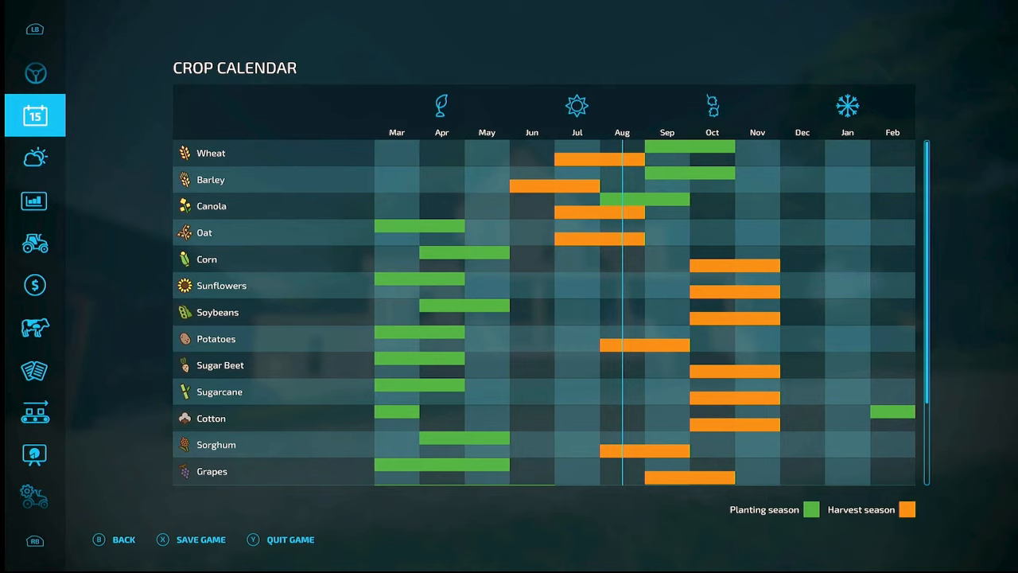
scroll(down, 3)
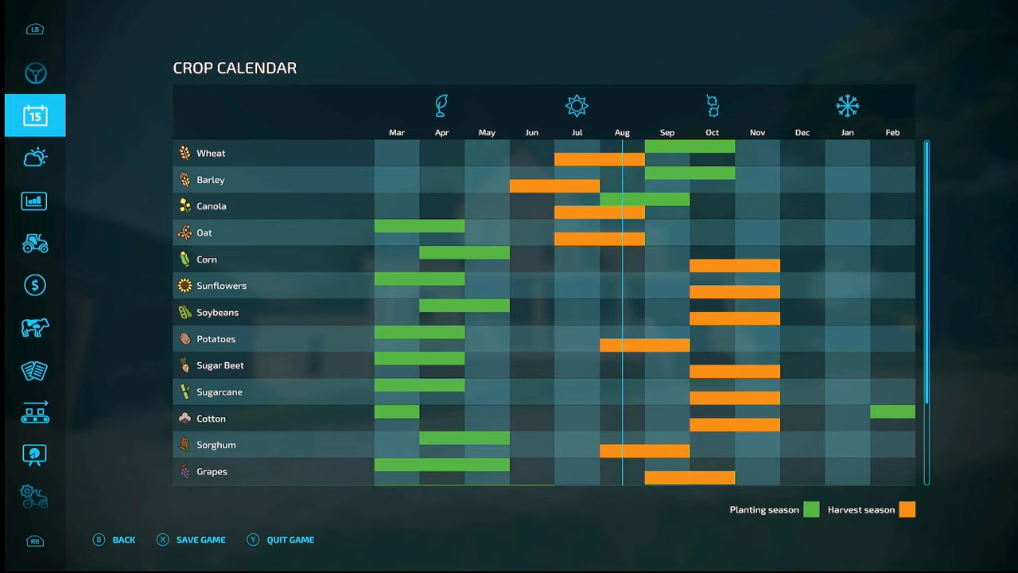
scroll(down, 3)
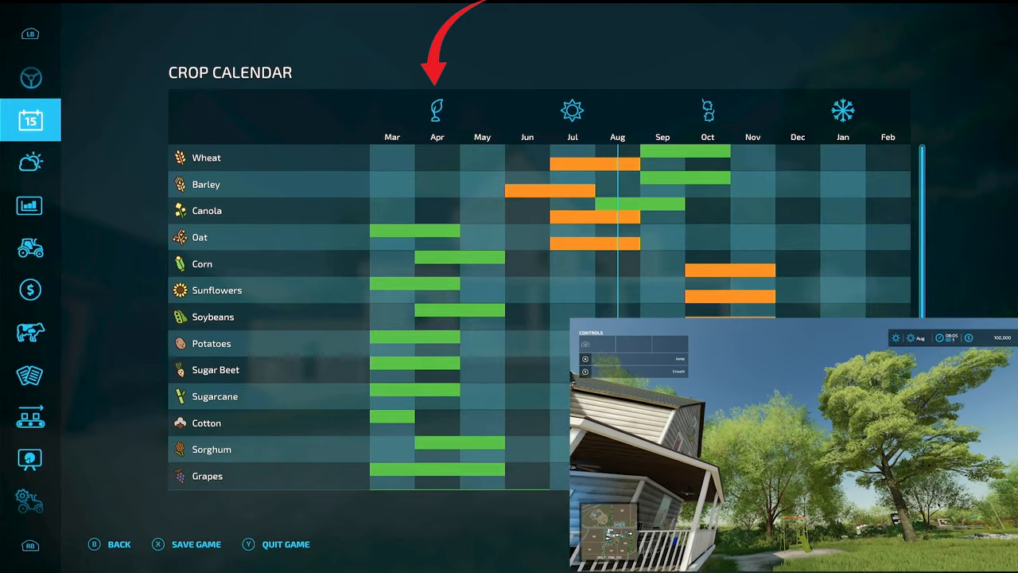
scroll(down, 3)
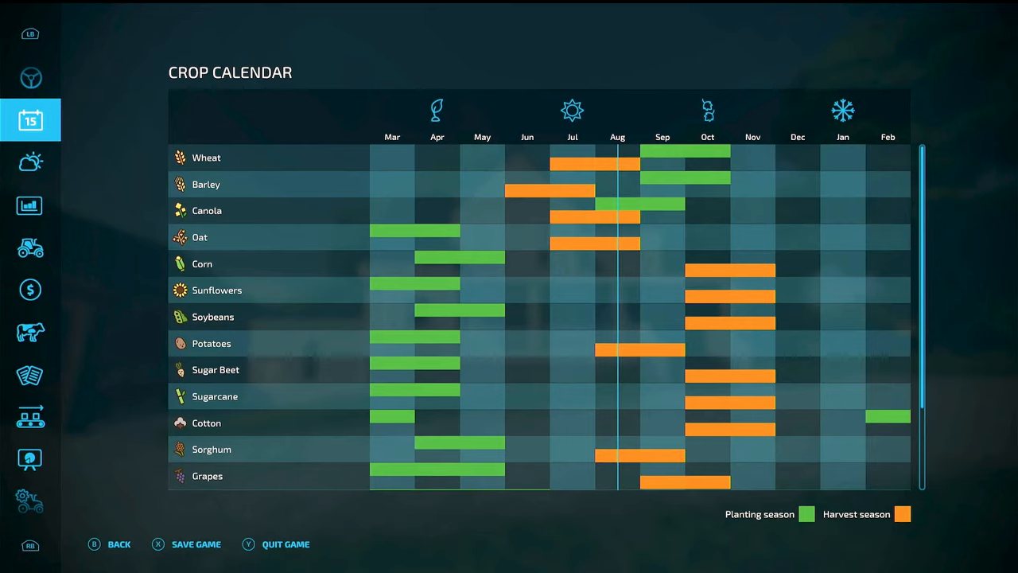
scroll(down, 3)
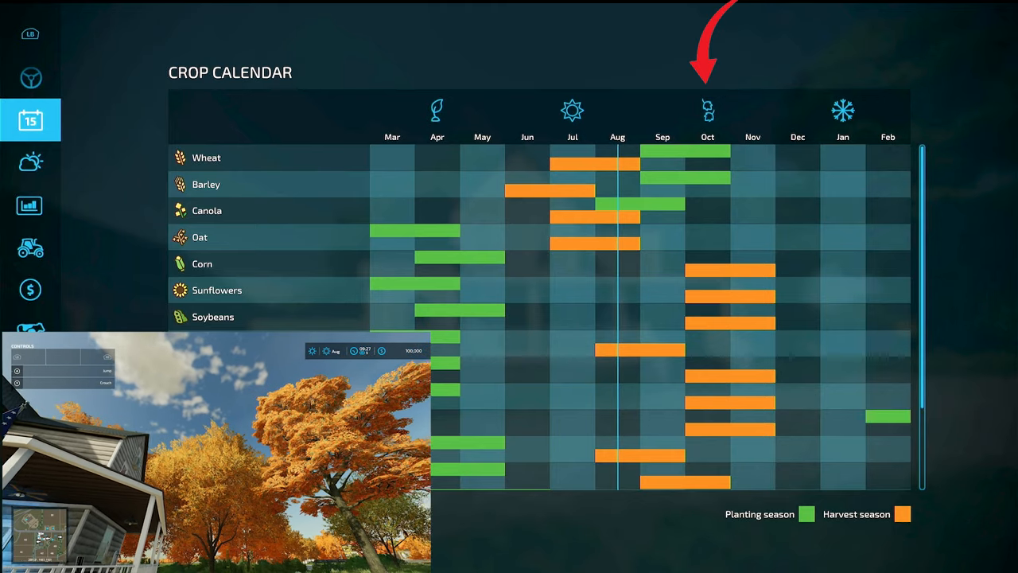
scroll(down, 3)
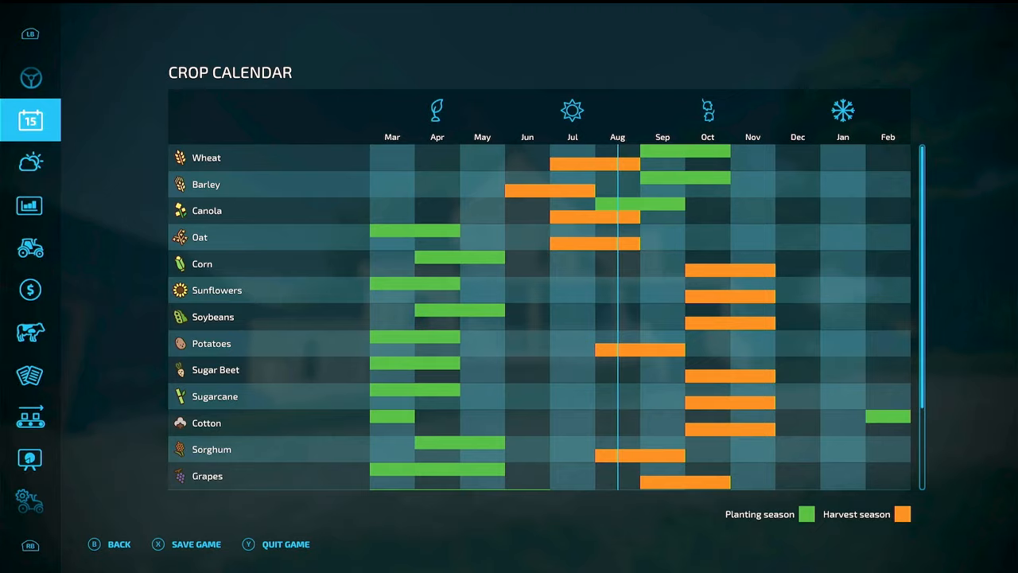
scroll(down, 3)
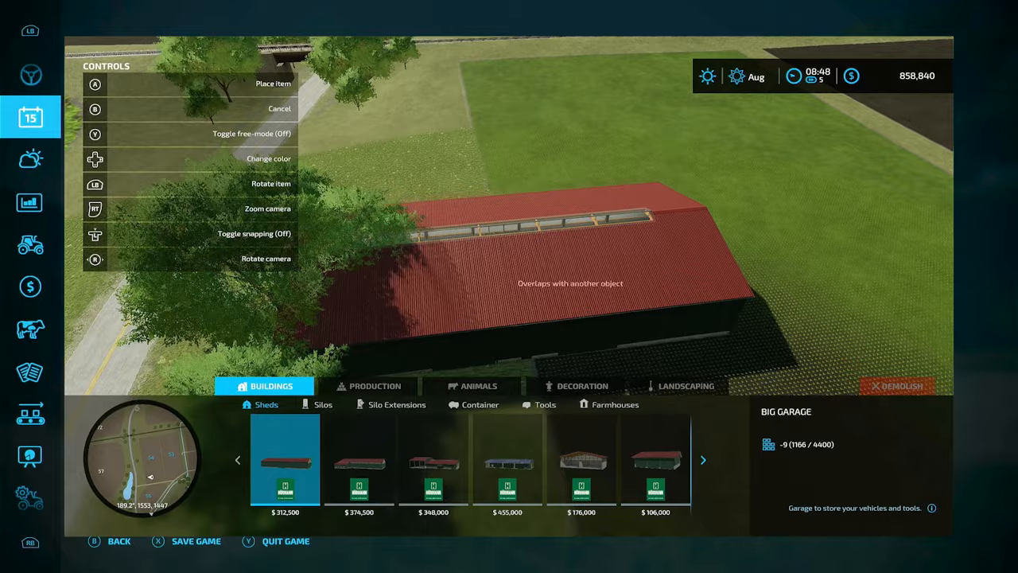
click(30, 116)
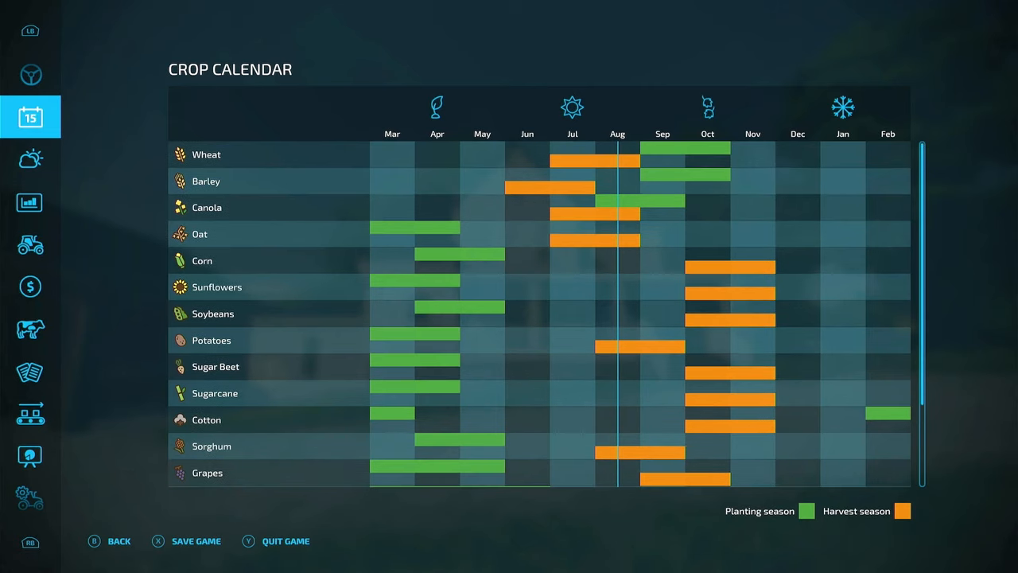
Check the weather forecast, return to Game Settings and raise the timescale.
click(30, 159)
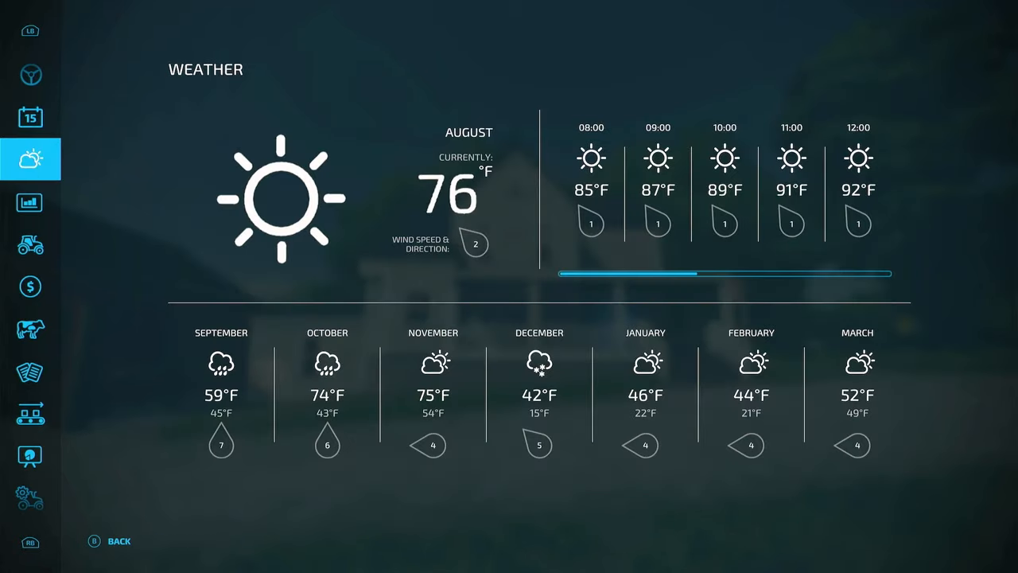
click(31, 414)
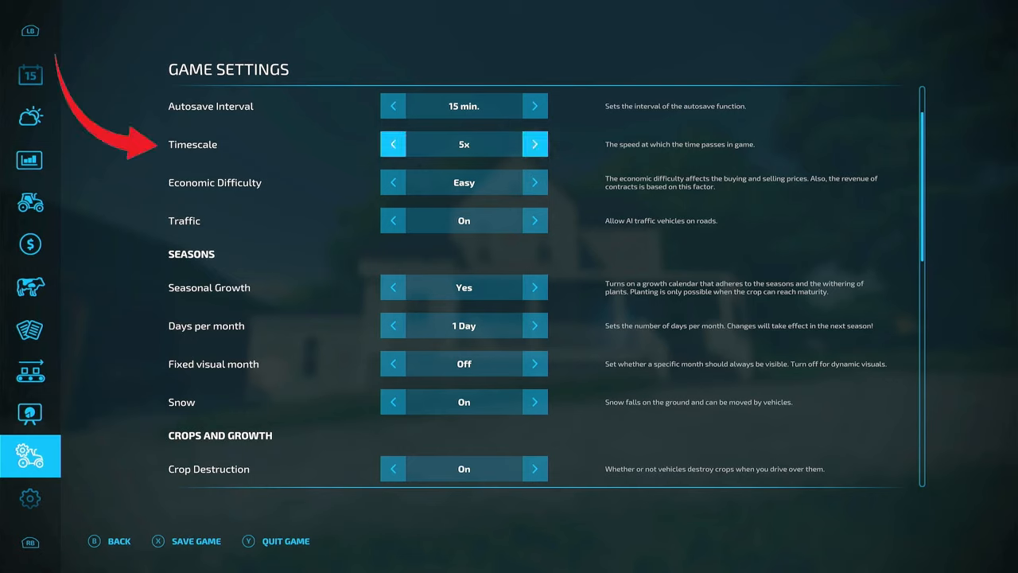
click(535, 144)
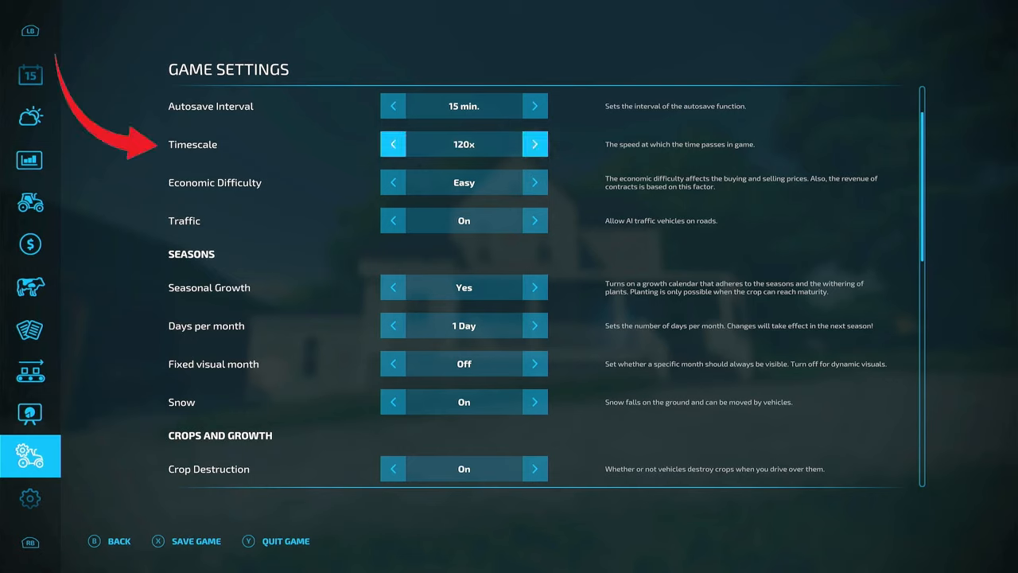
click(535, 143)
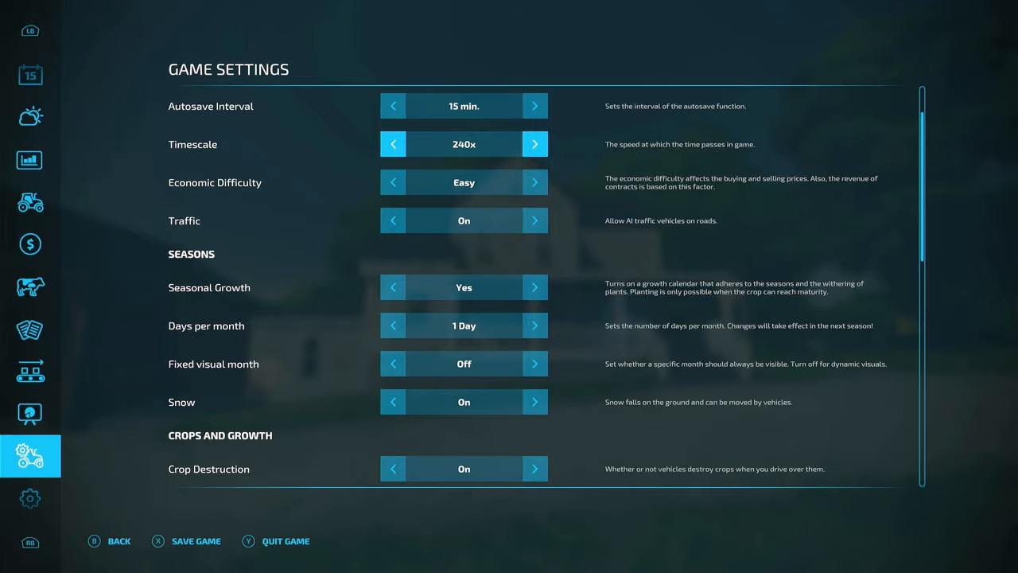
Lower the timescale through 10x and 5x down to 2x.
click(391, 143)
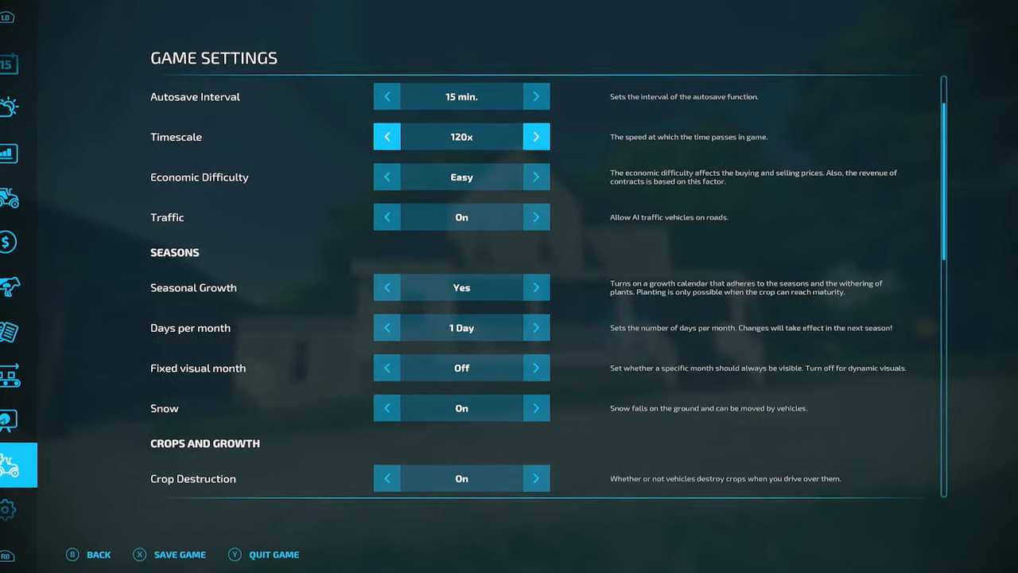
click(386, 137)
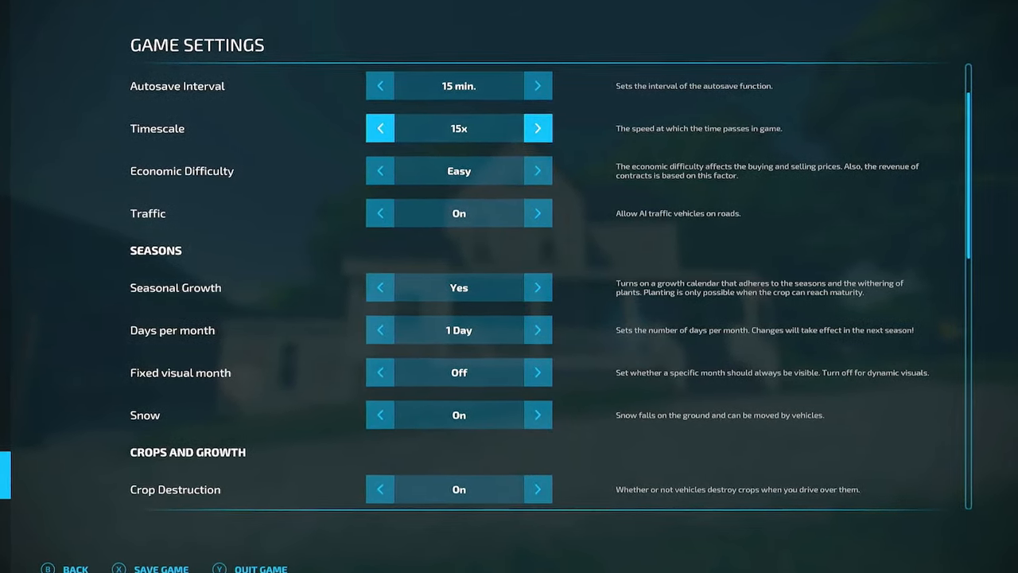
click(379, 127)
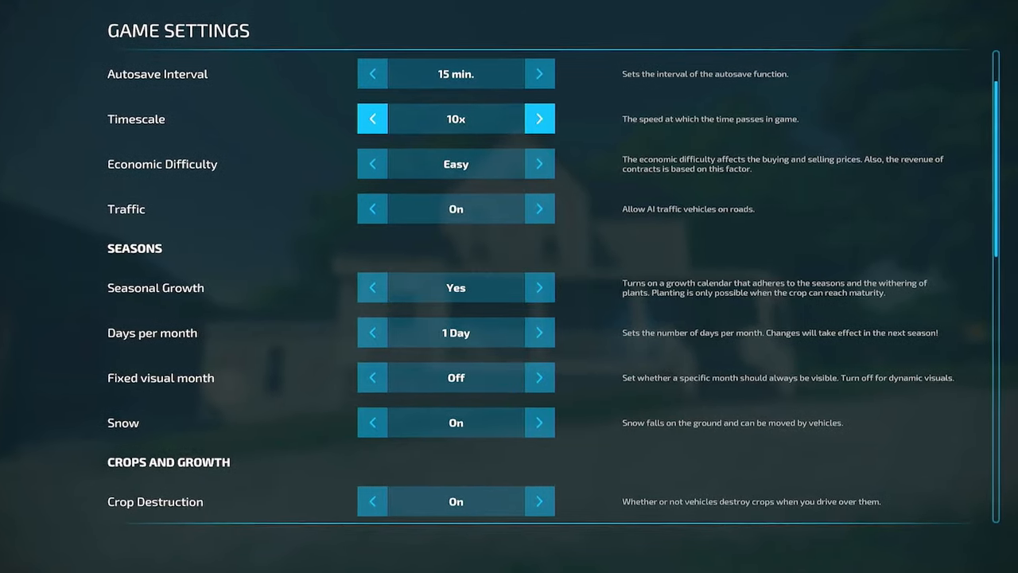
click(373, 118)
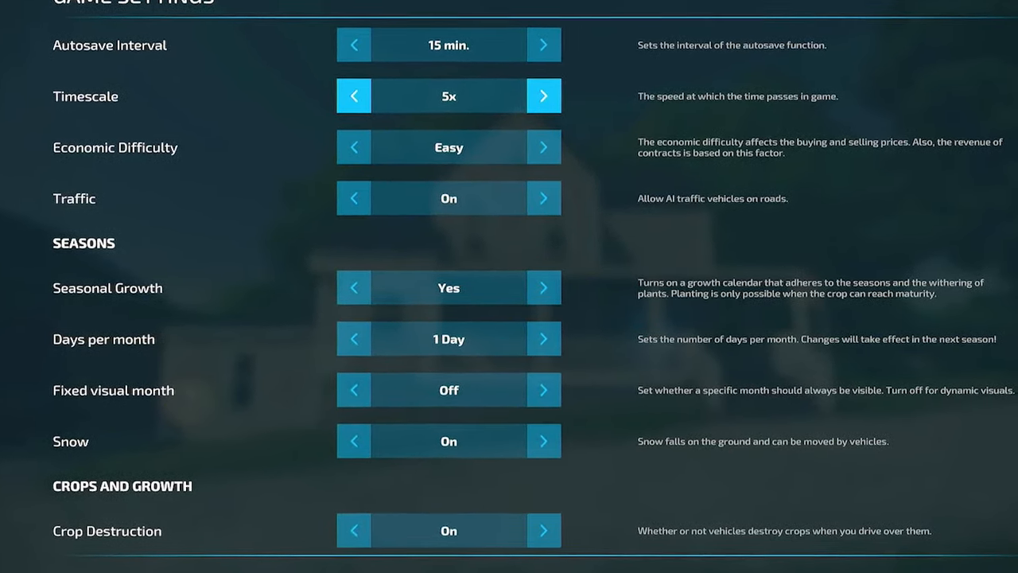
scroll(down, 3)
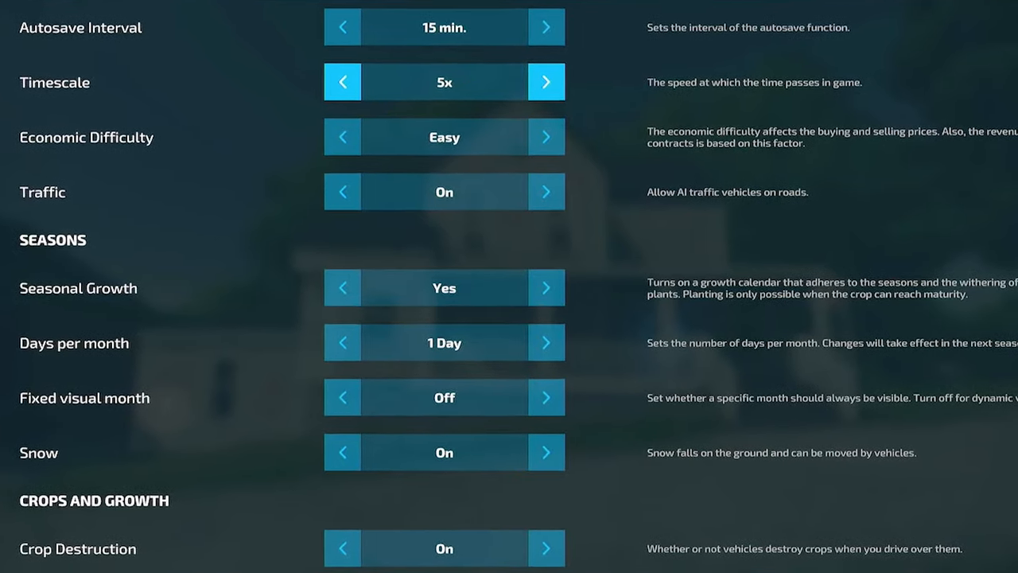
click(342, 82)
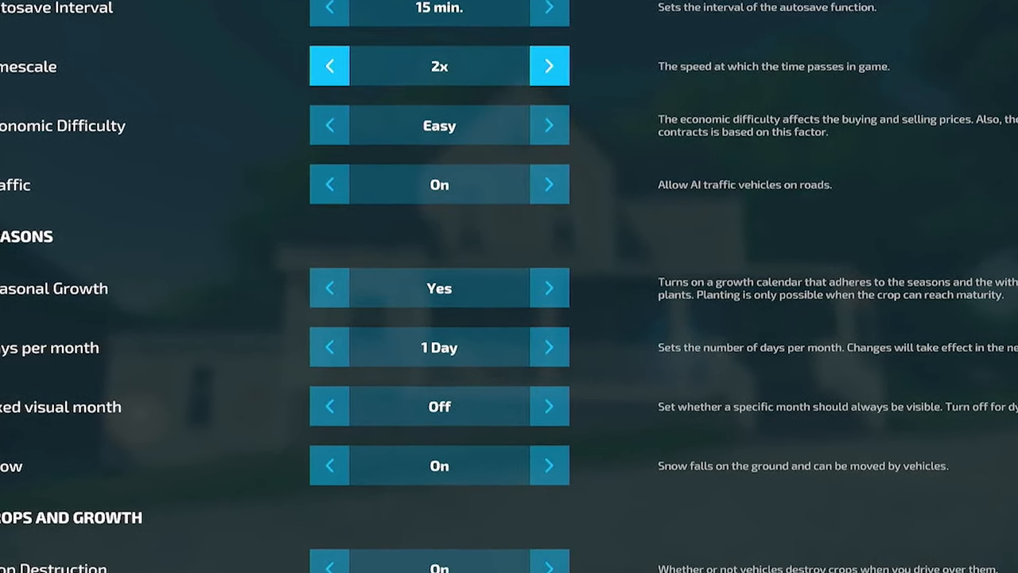